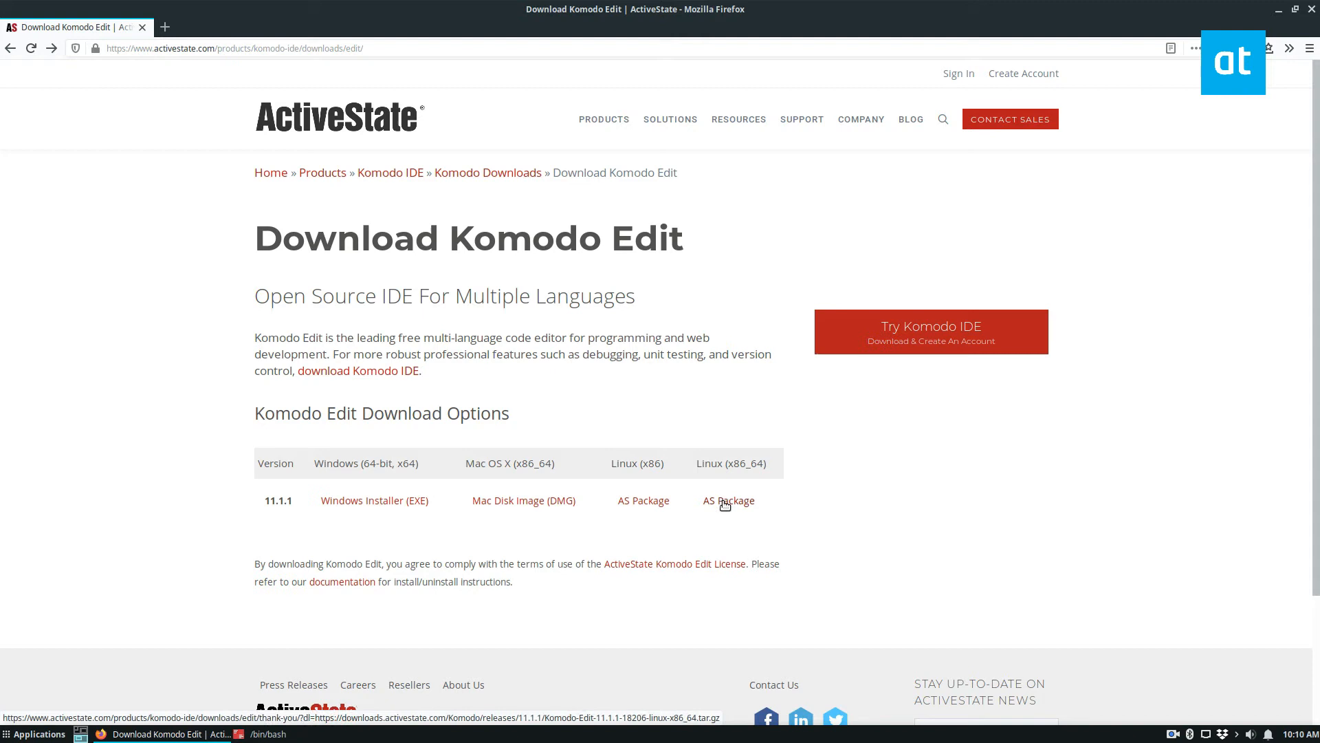
- Download the Komodo Edit 64-bit Linux package and open a terminal
left_click(727, 500)
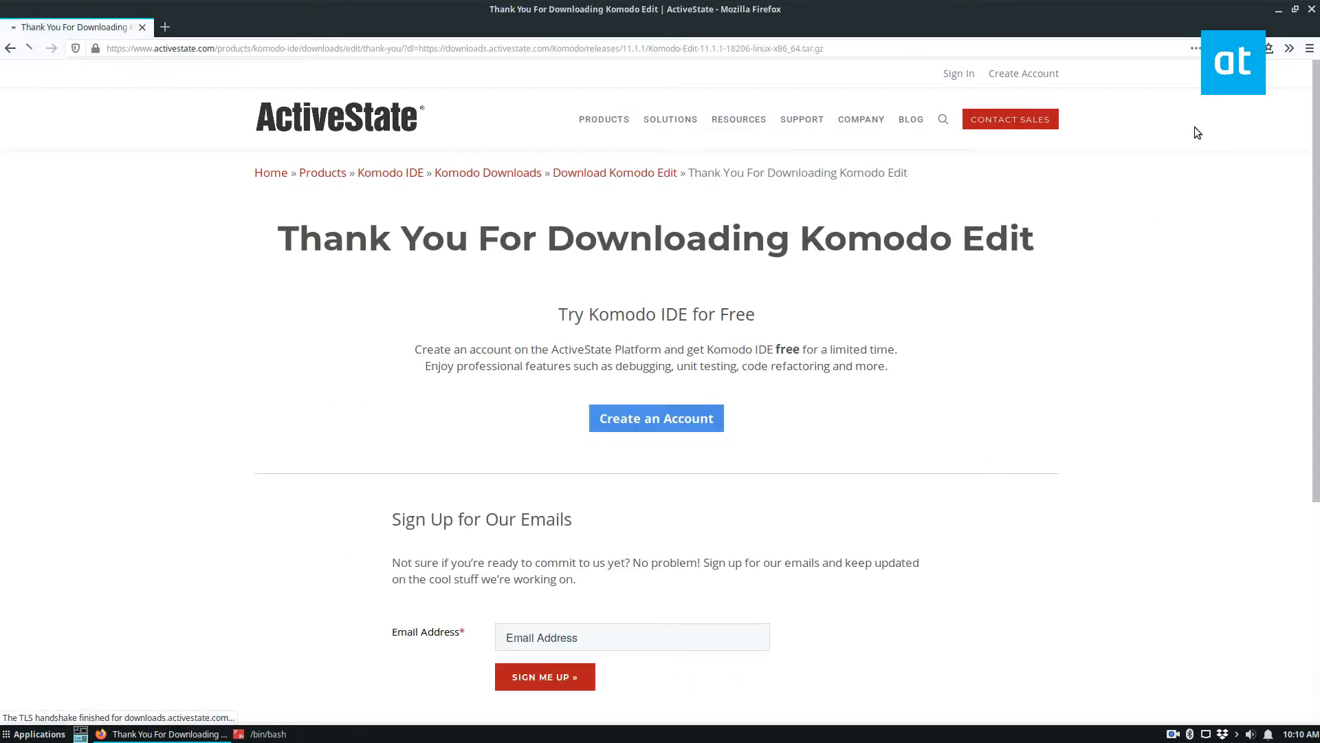
left_click(1268, 48)
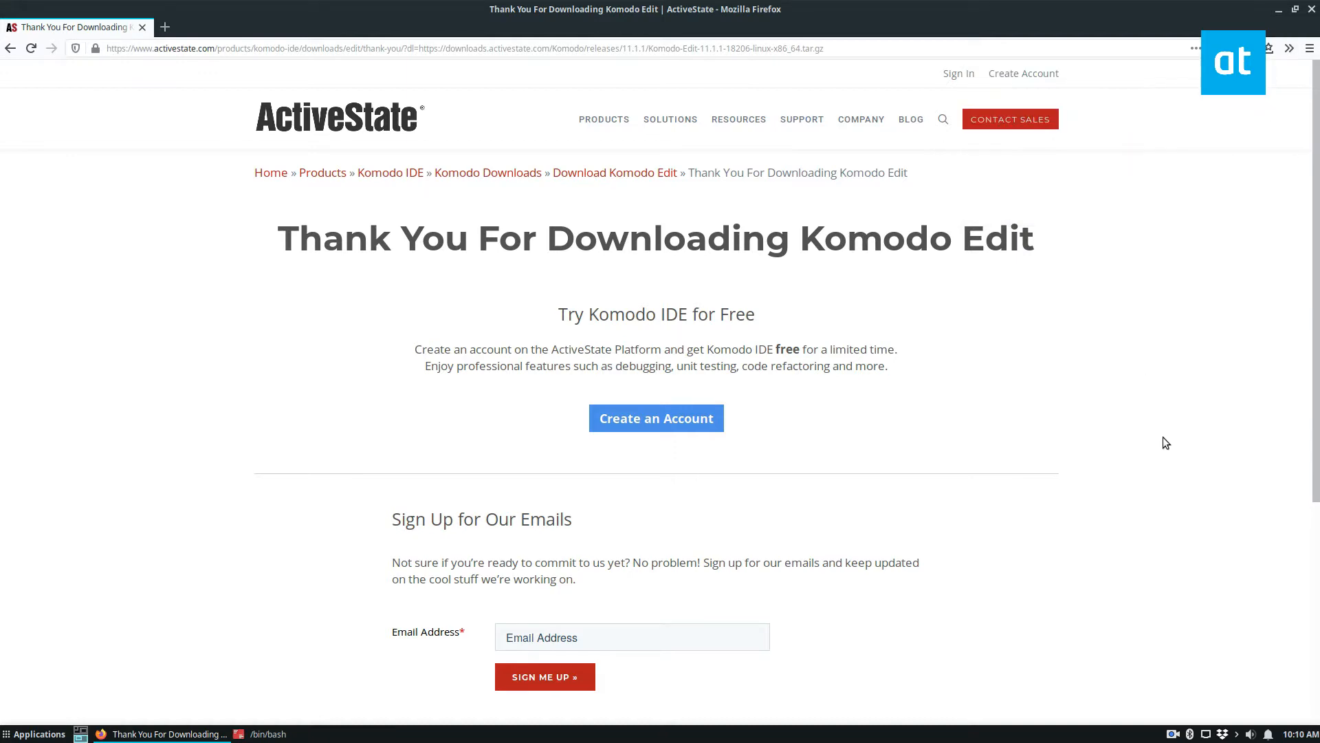
left_click(267, 734)
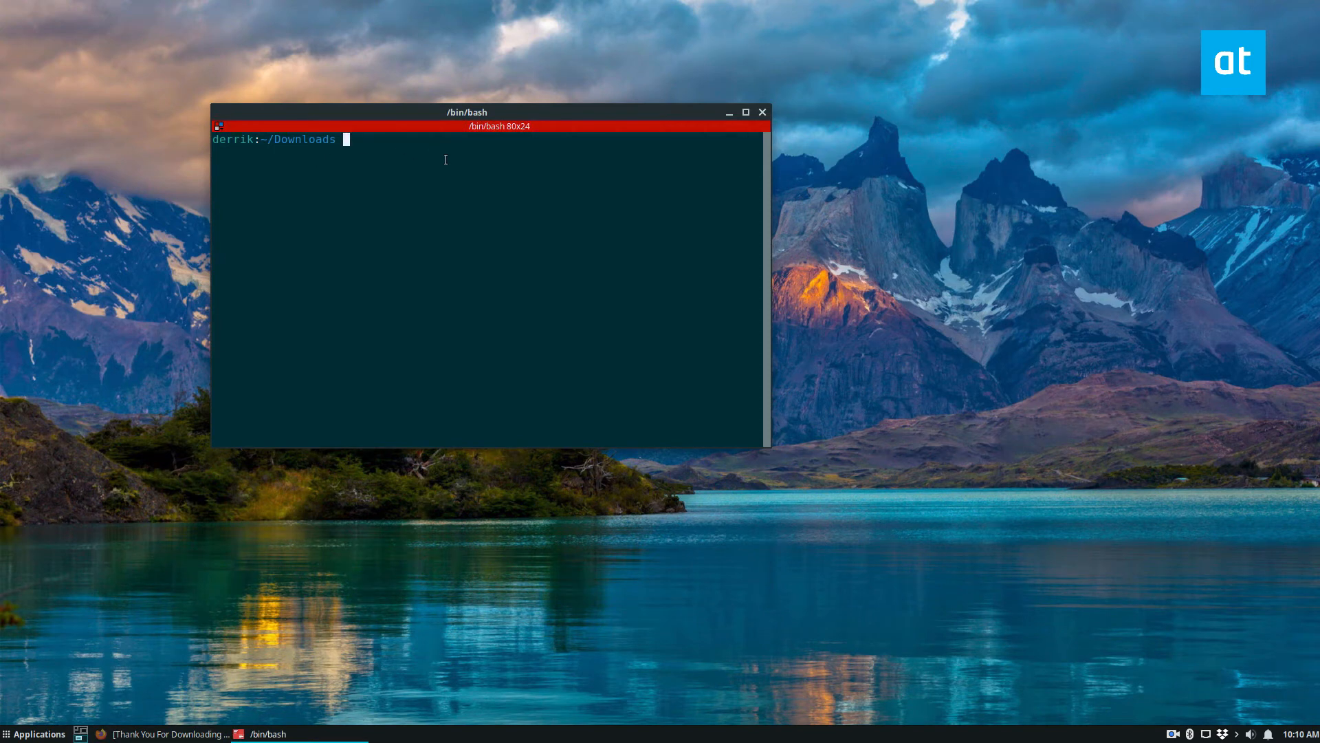
type("cd ~/Dow")
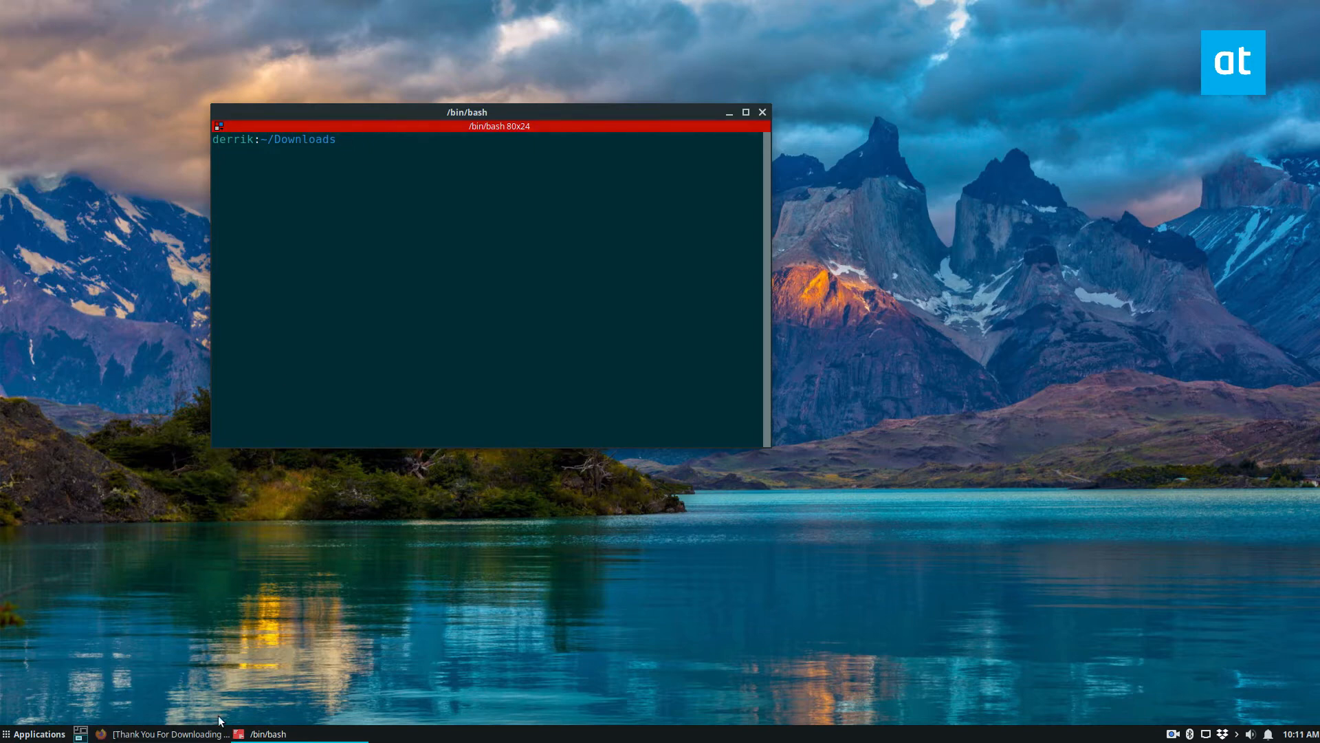
mouse_move(202, 699)
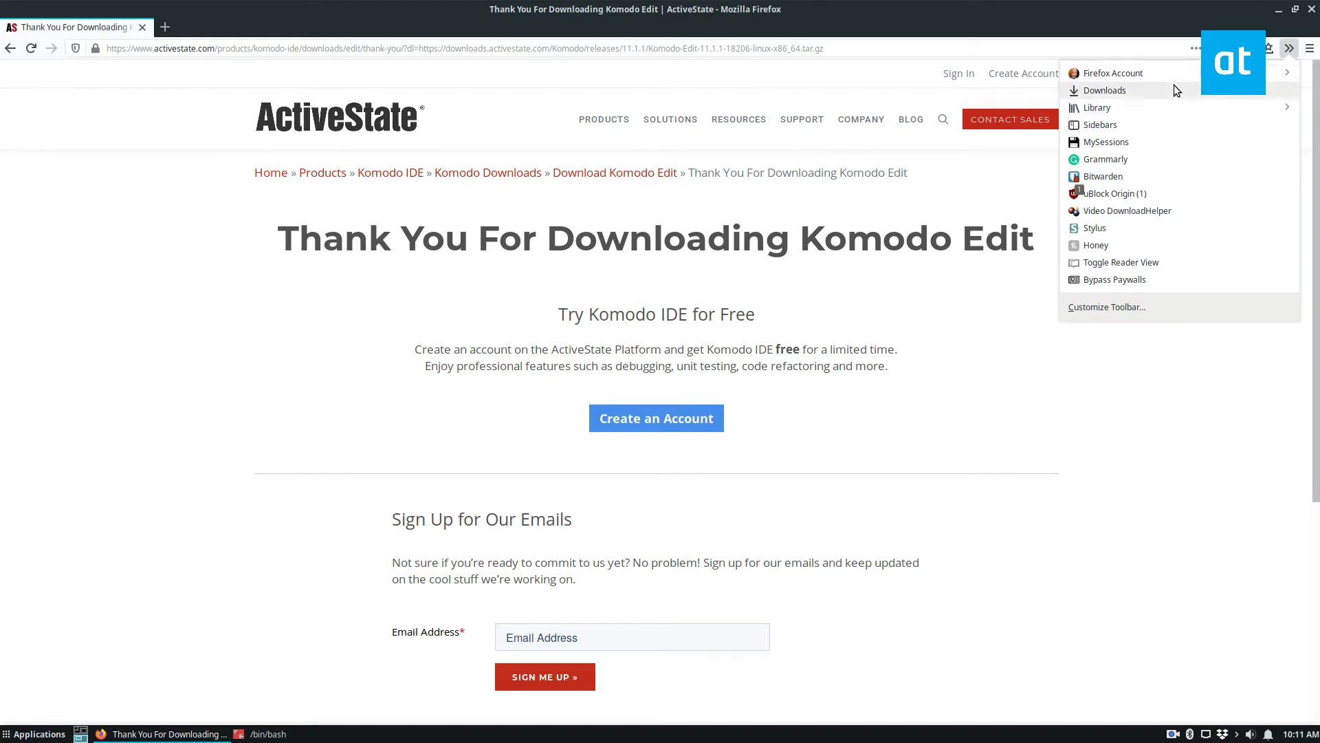
left_click(1104, 90)
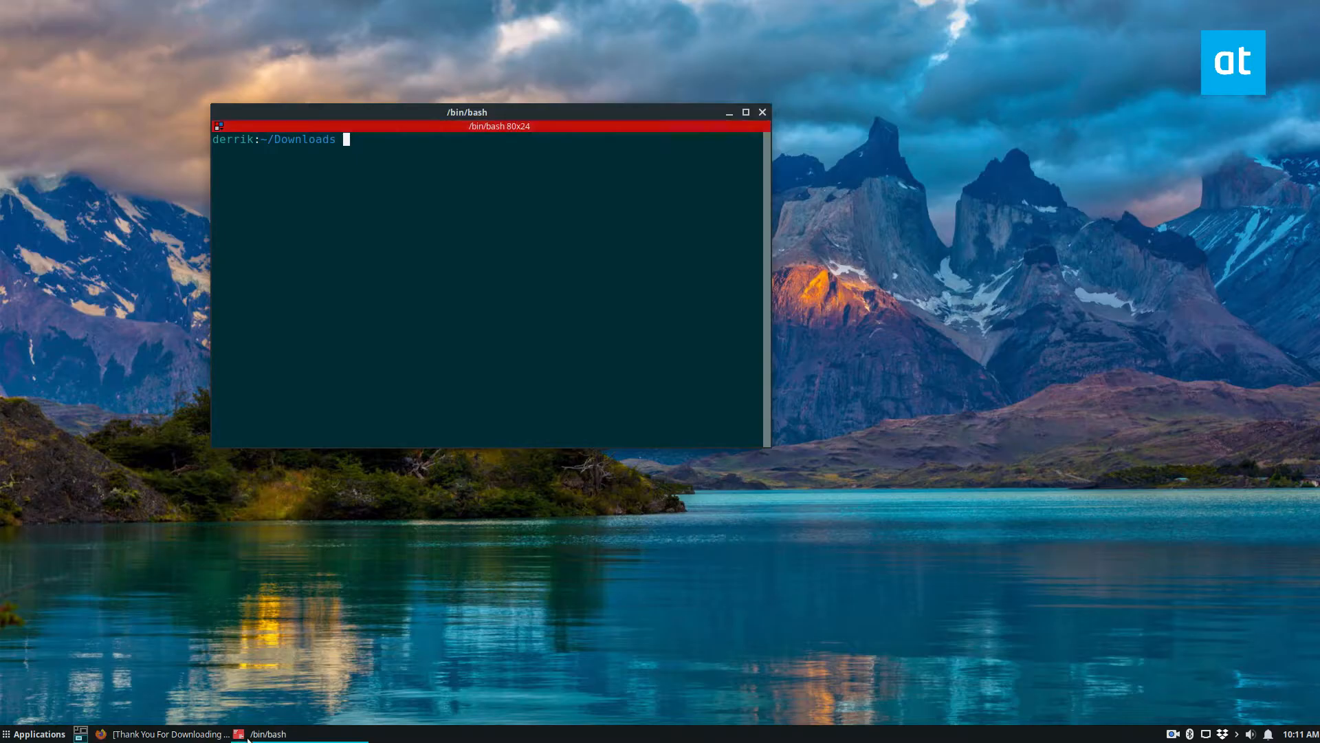
- Extract the Komodo-Edit linux-x86_64 tar.gz archive in ~/Downloads
type("cd ~/Downloads/")
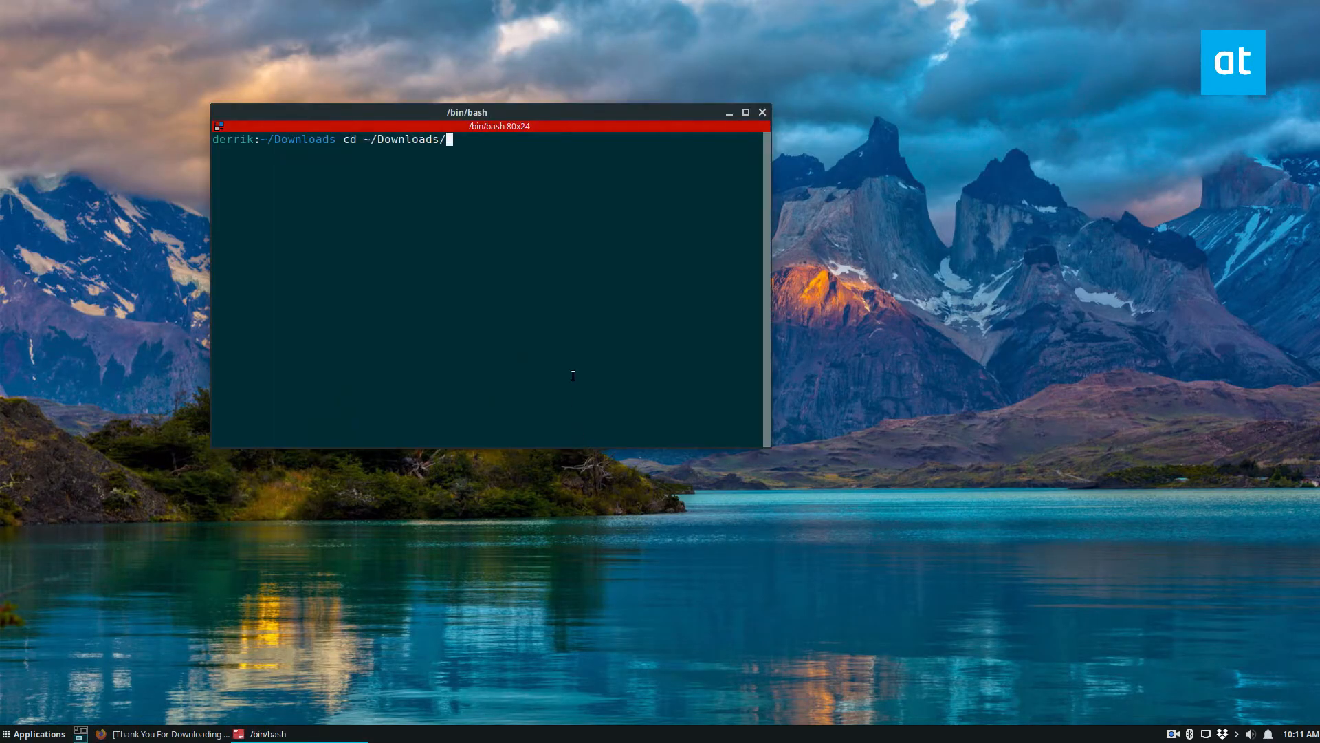
type("tar xvf Komodo-Edit-*-linux-x86_64.tar.gz")
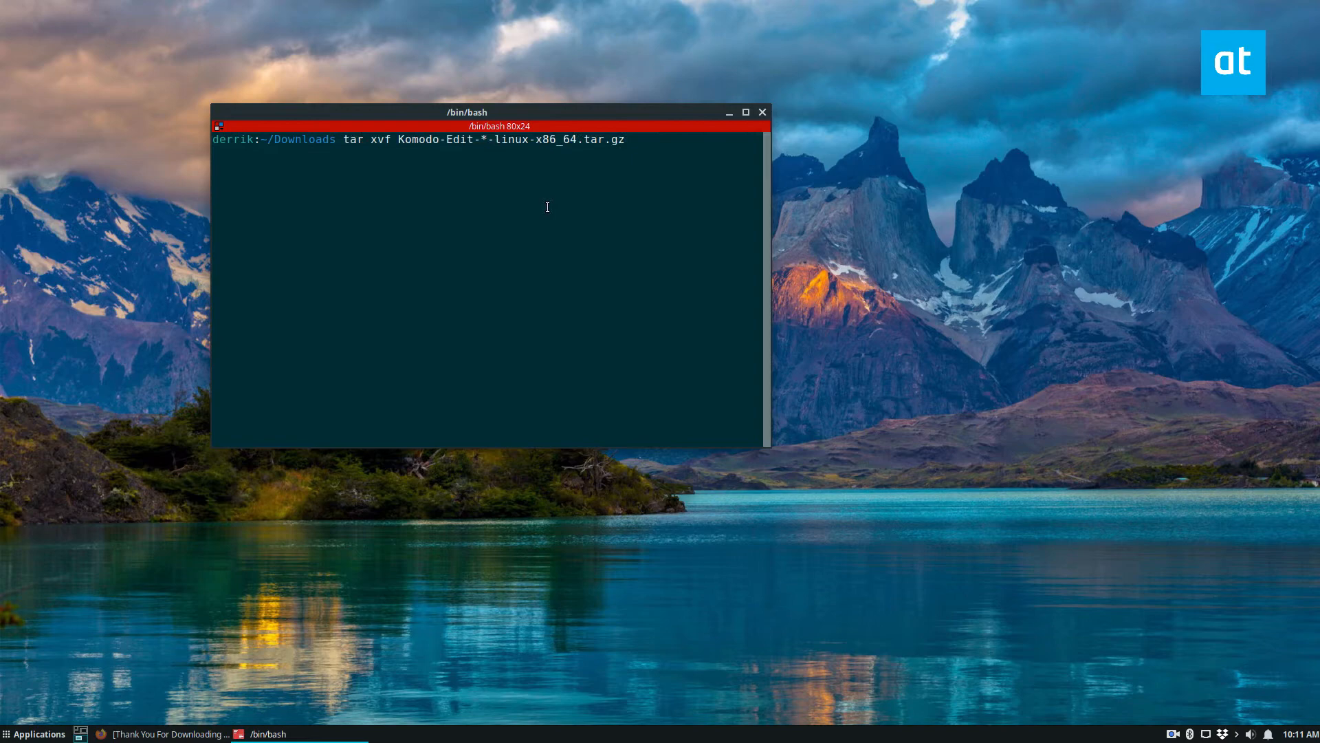
key("Return")
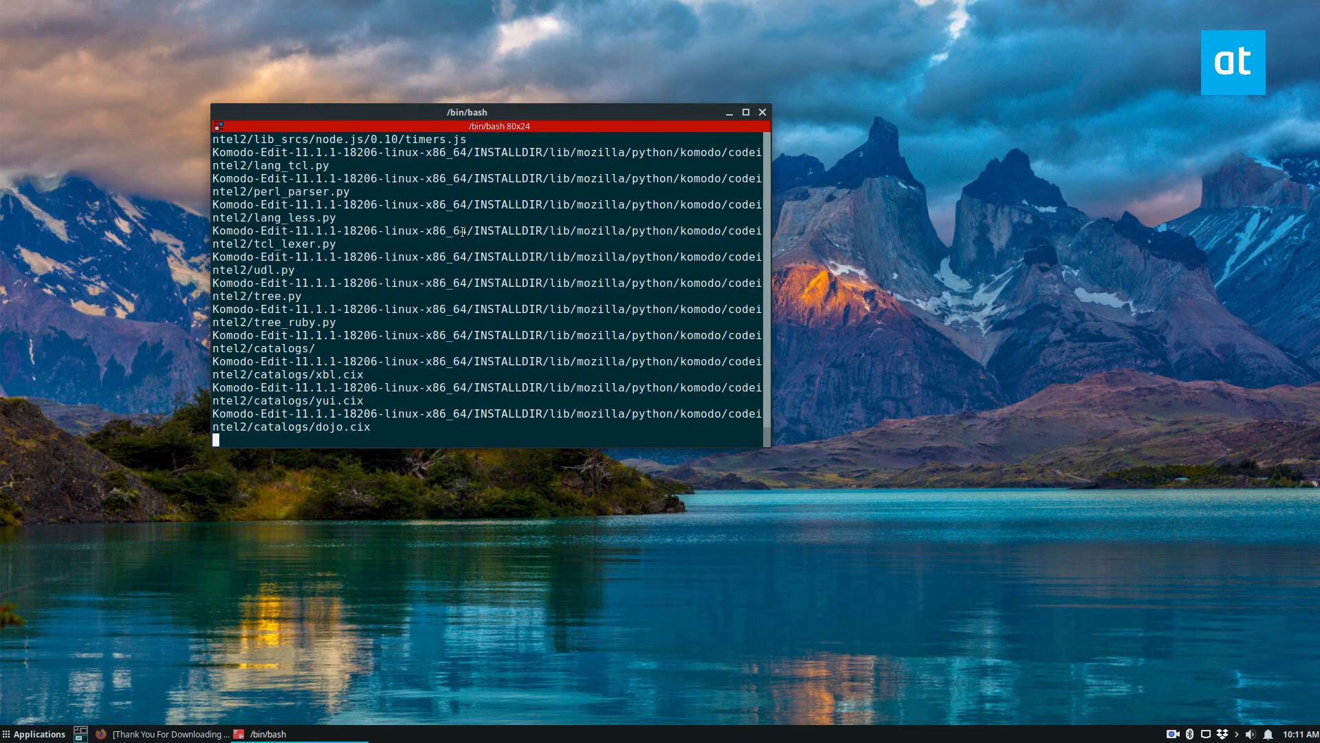
left_click(34, 734)
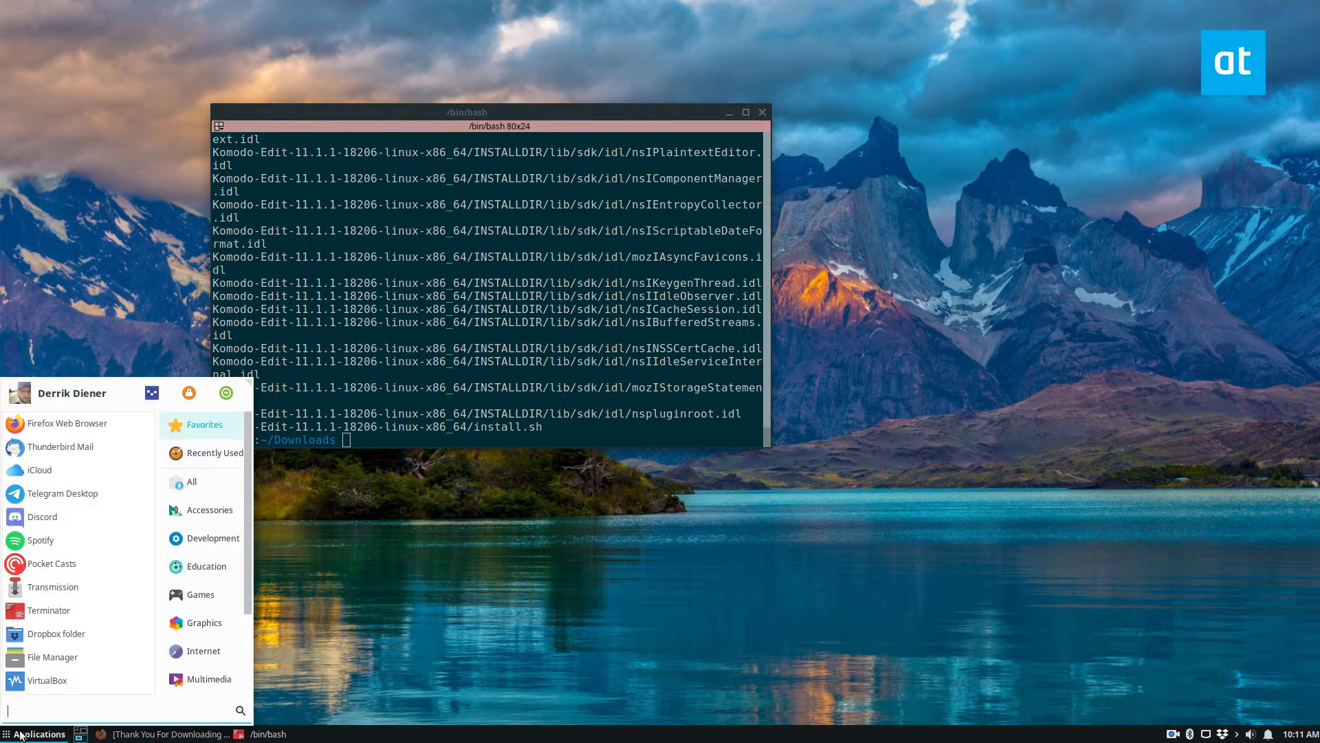
left_click(488, 252)
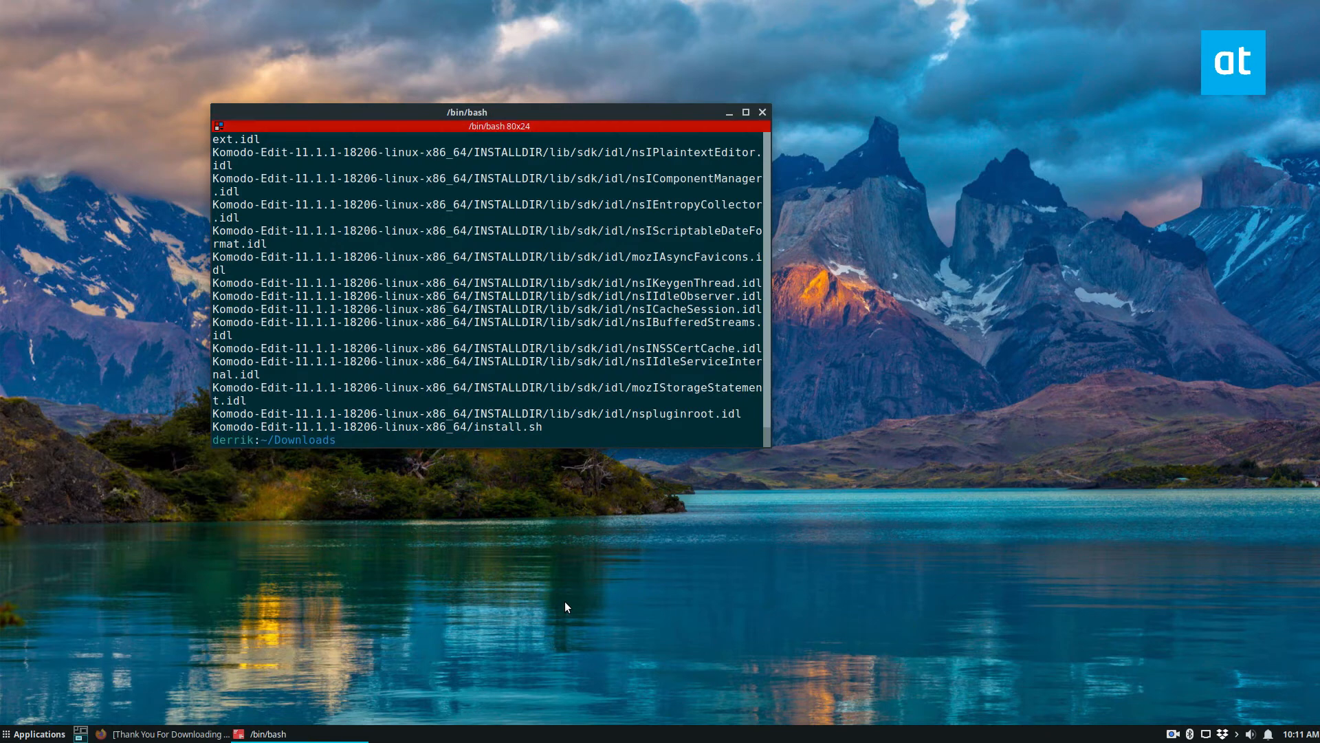
- List the files and enter the Komodo-Edit-11.1.1-18206-linux-x86_64 folder
type("ls")
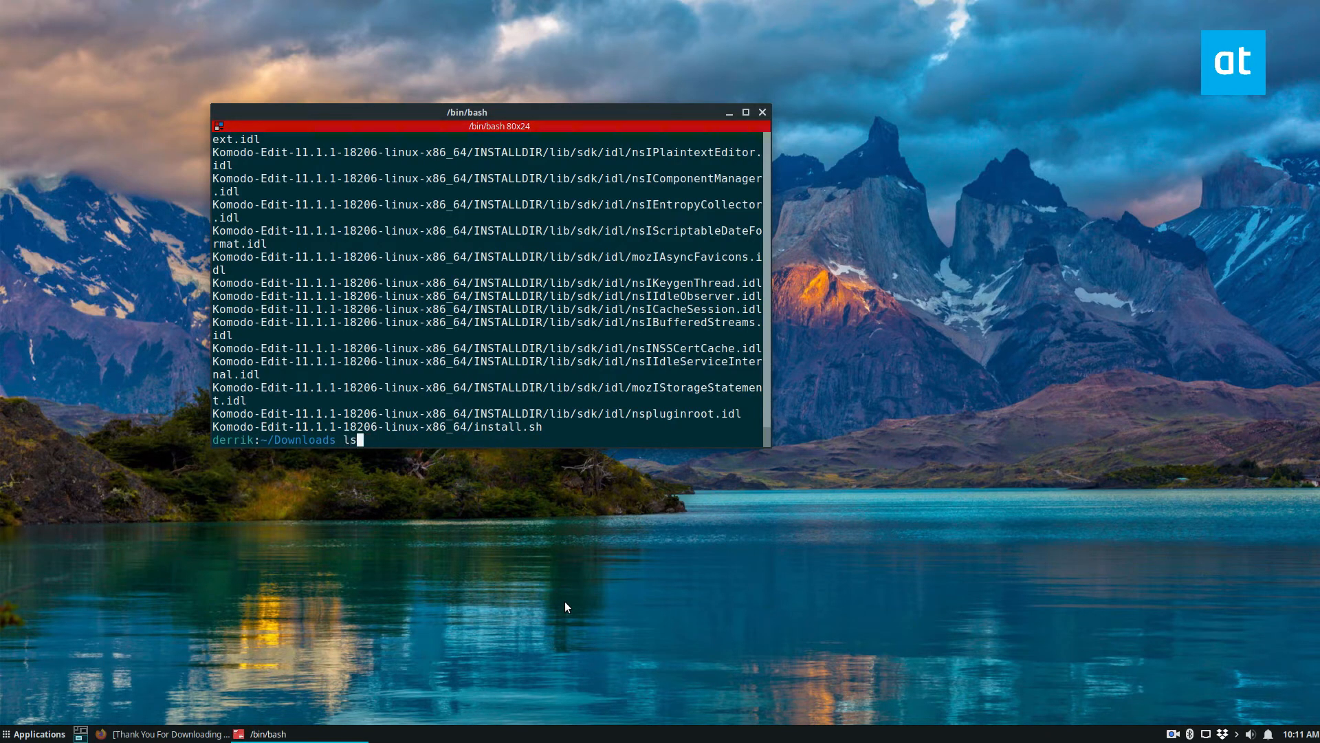
type("cd Komodo-Edit-11.1.1-18206-linux-x86_64")
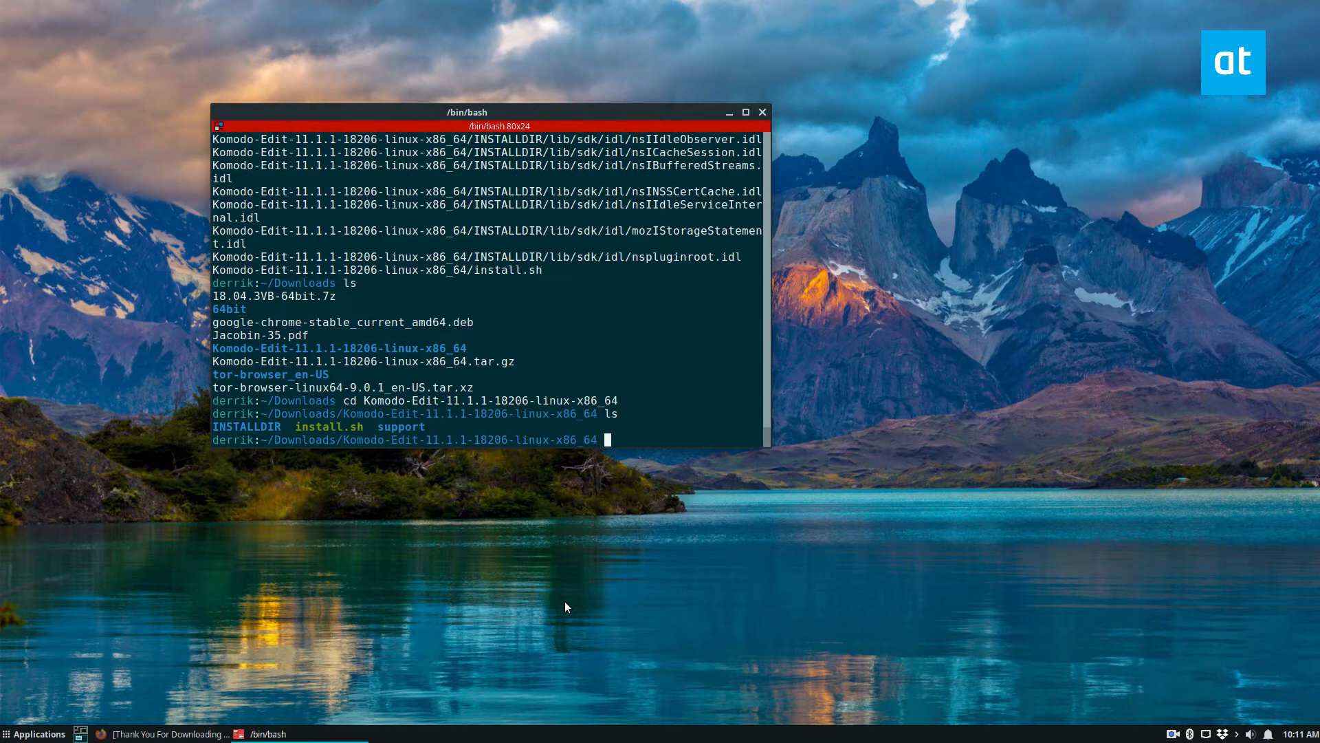
mouse_move(154, 589)
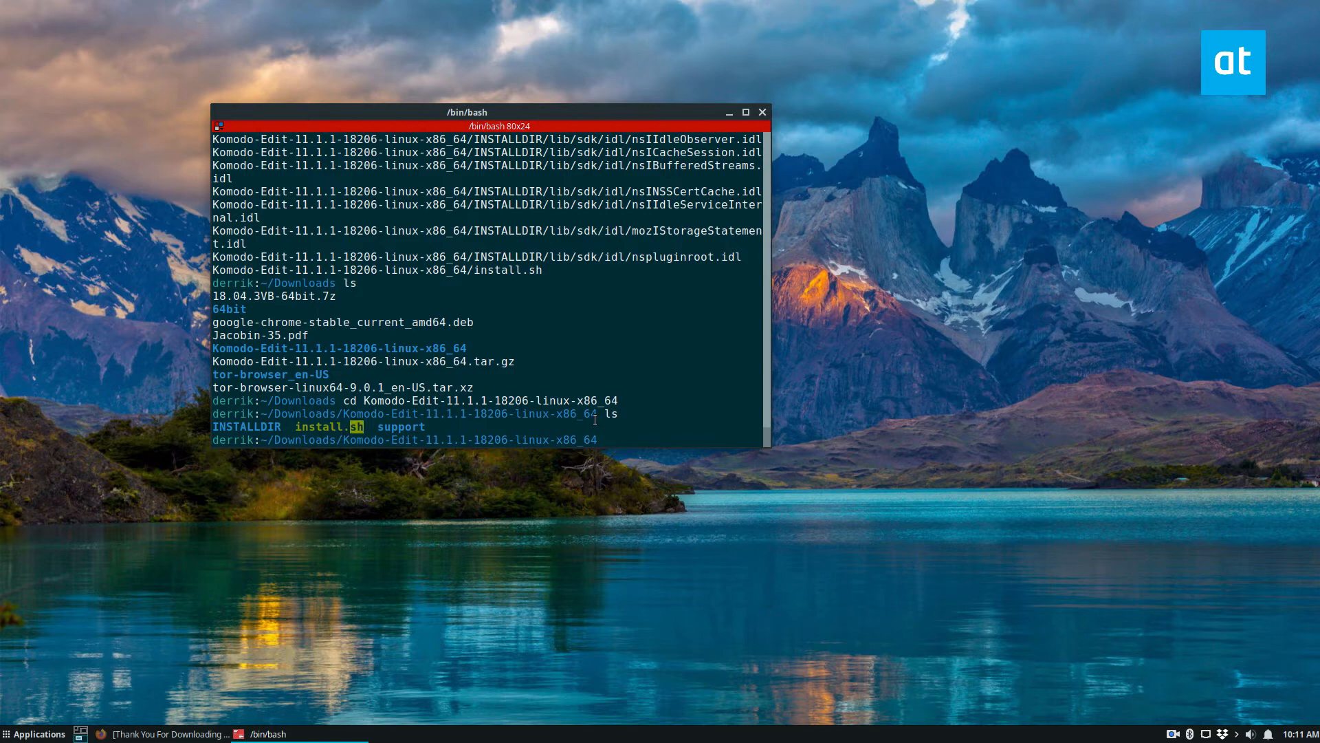
- Run ./install.sh with the default location, then minimize the terminal
type("./install.sh")
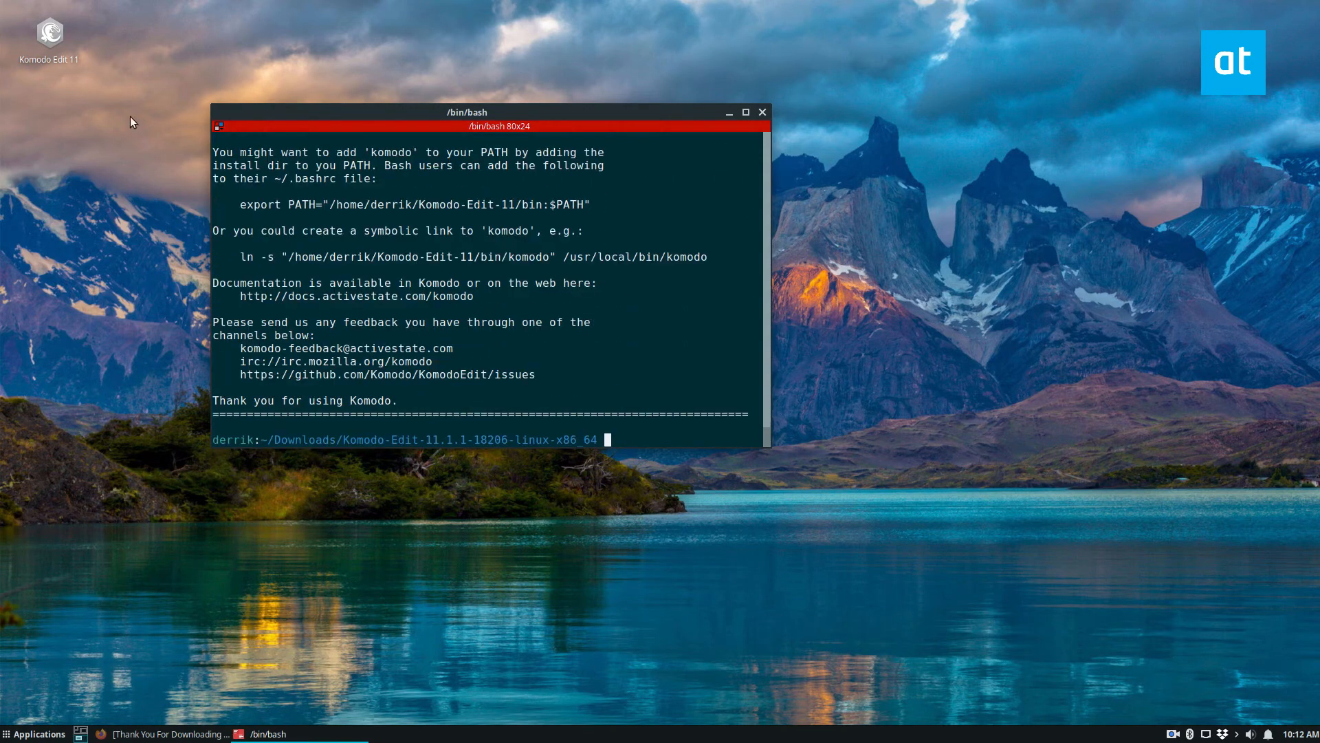
left_click(728, 112)
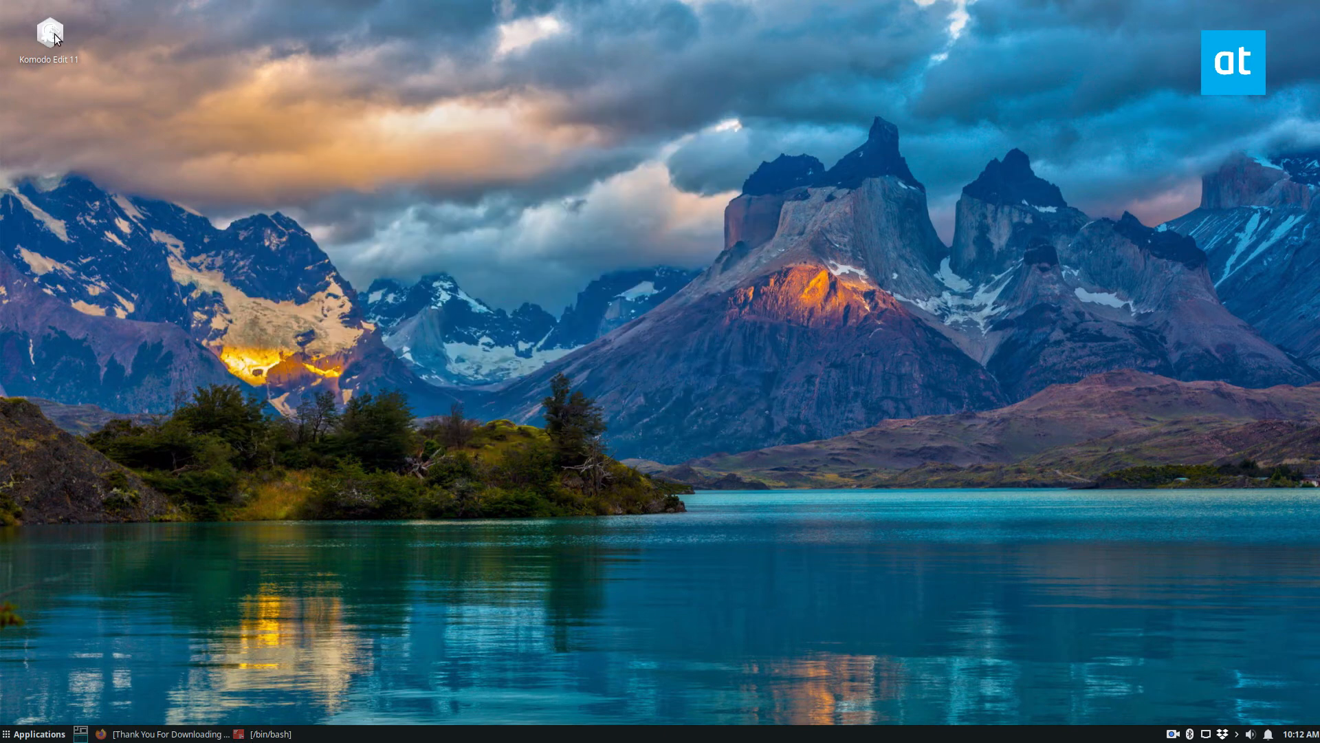
- Search the Applications menu for 'komo' and start Komodo Edit 11
left_click(32, 734)
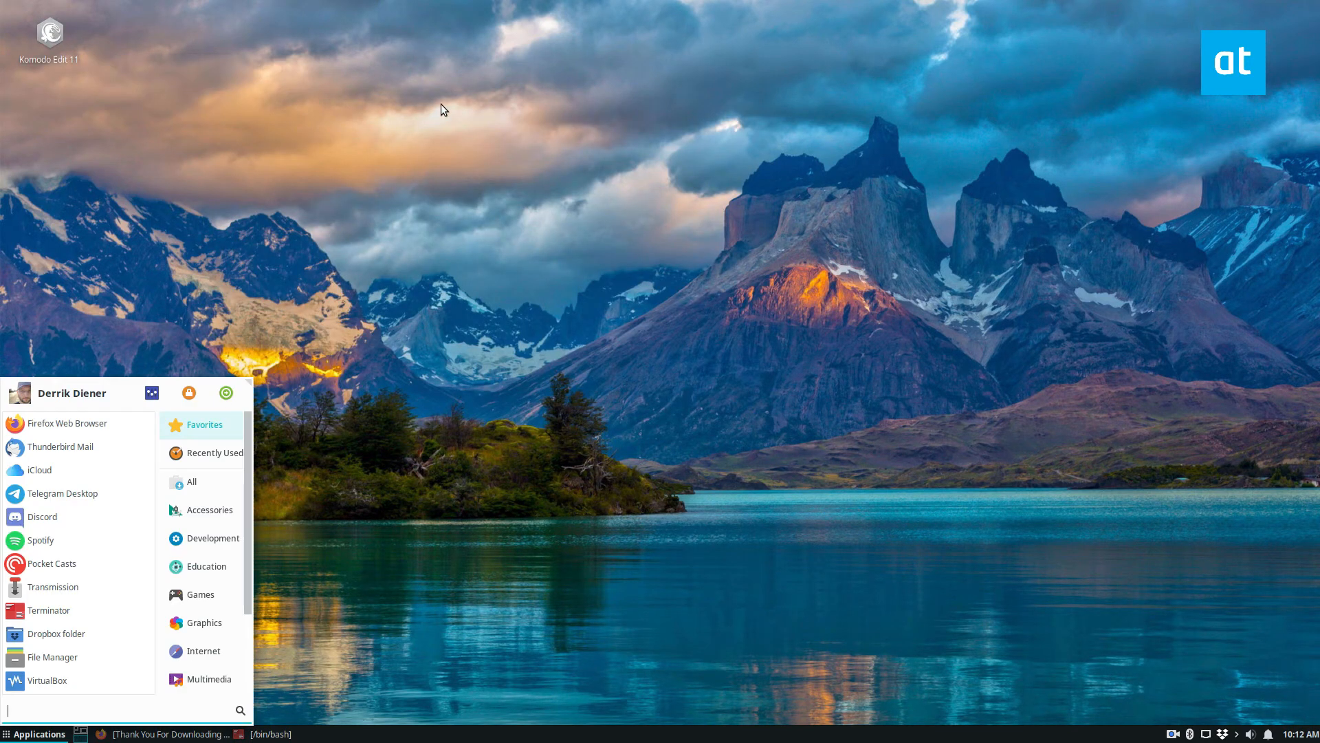
type("komo")
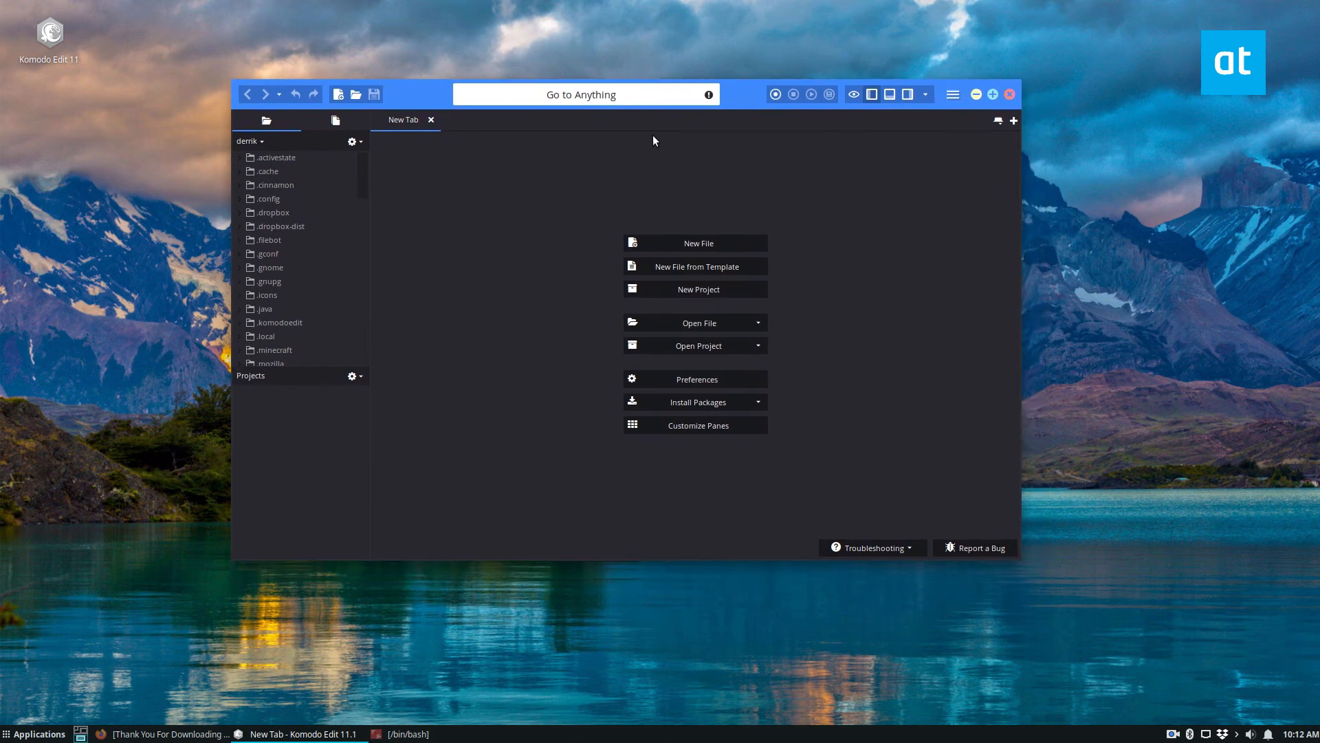
mouse_move(401, 76)
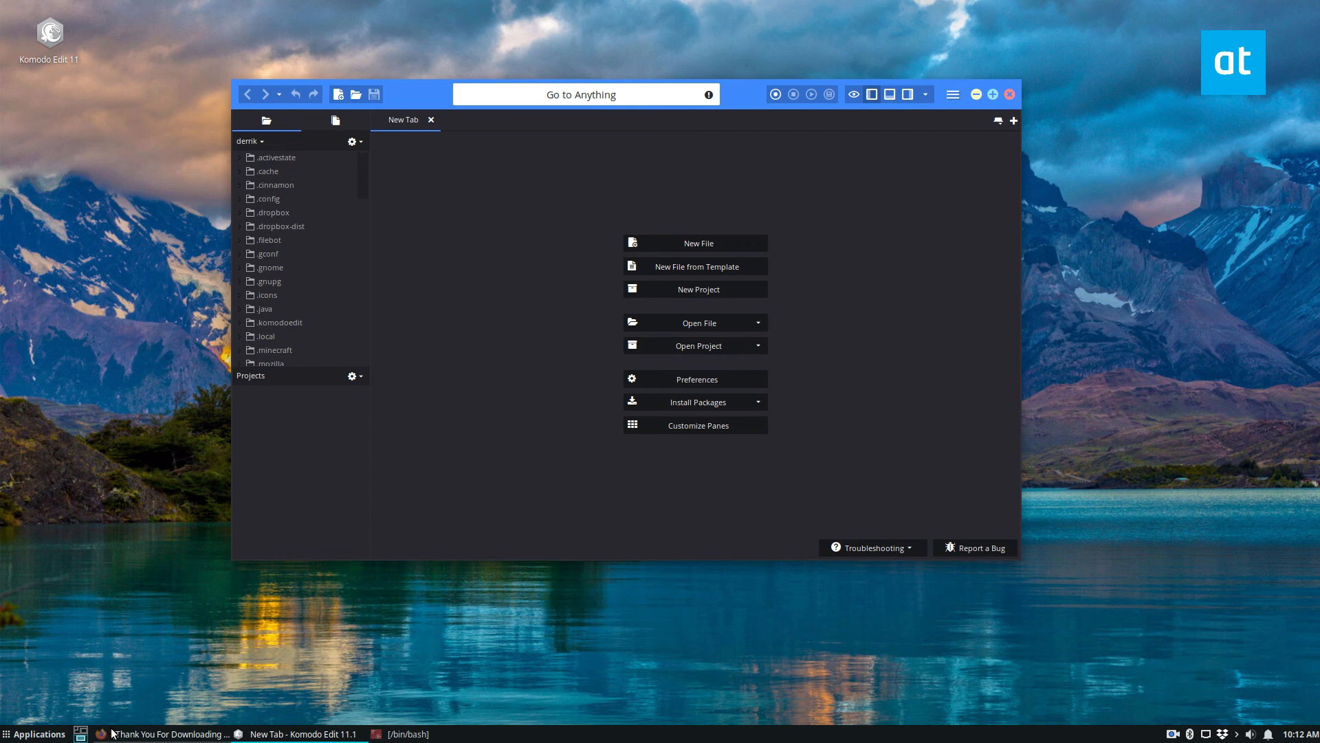
mouse_move(389, 113)
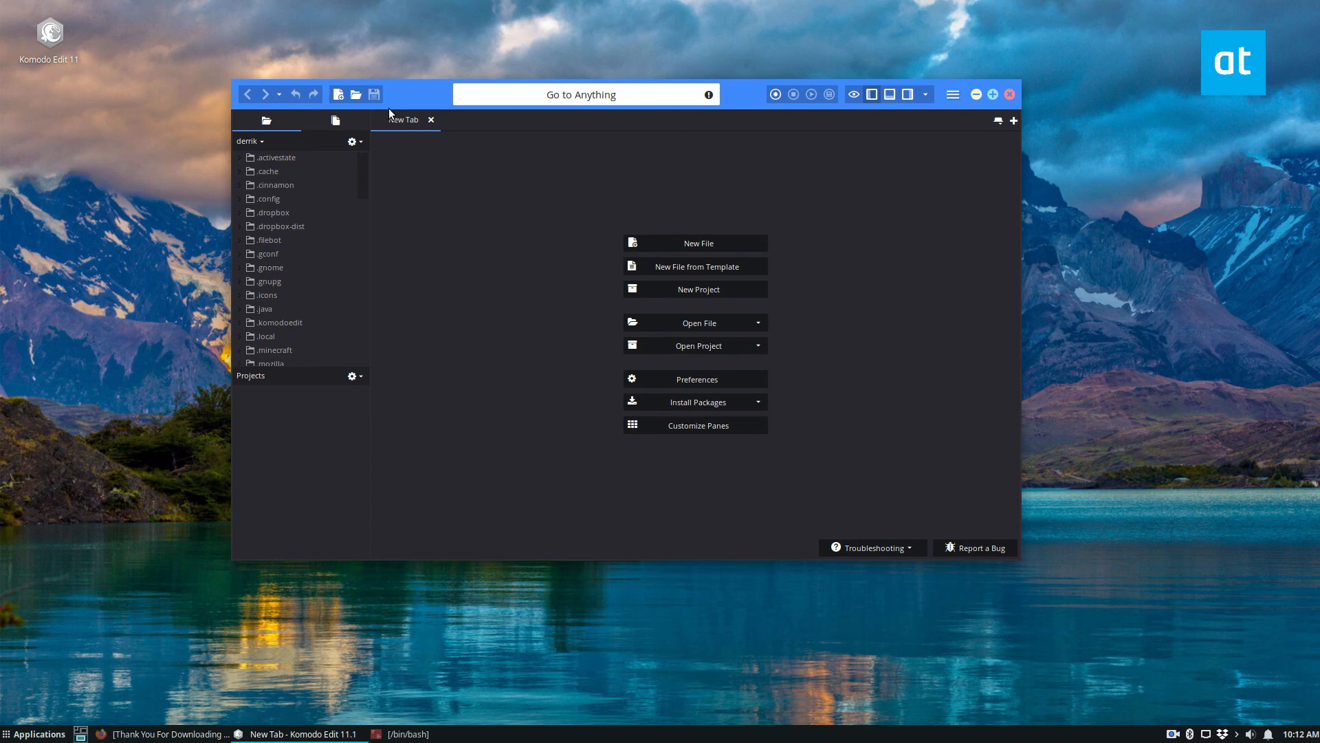
mouse_move(774, 94)
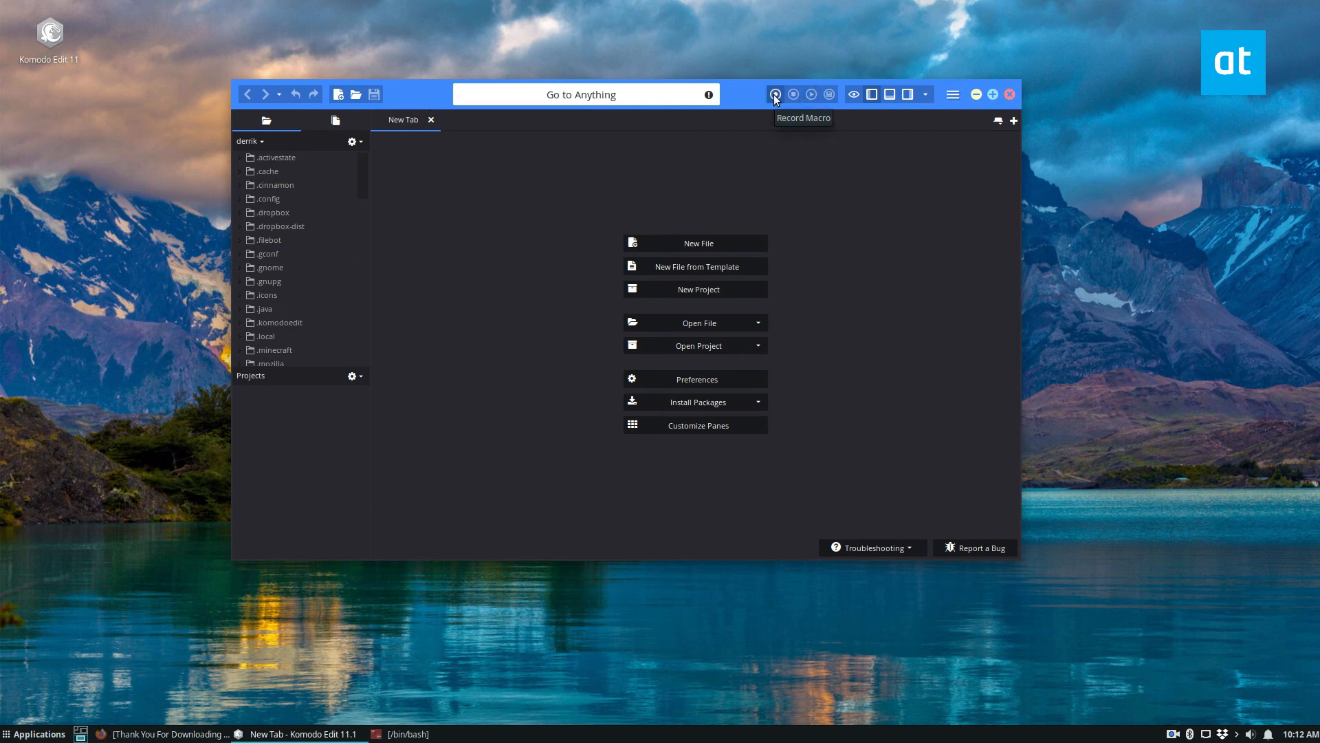
mouse_move(847, 187)
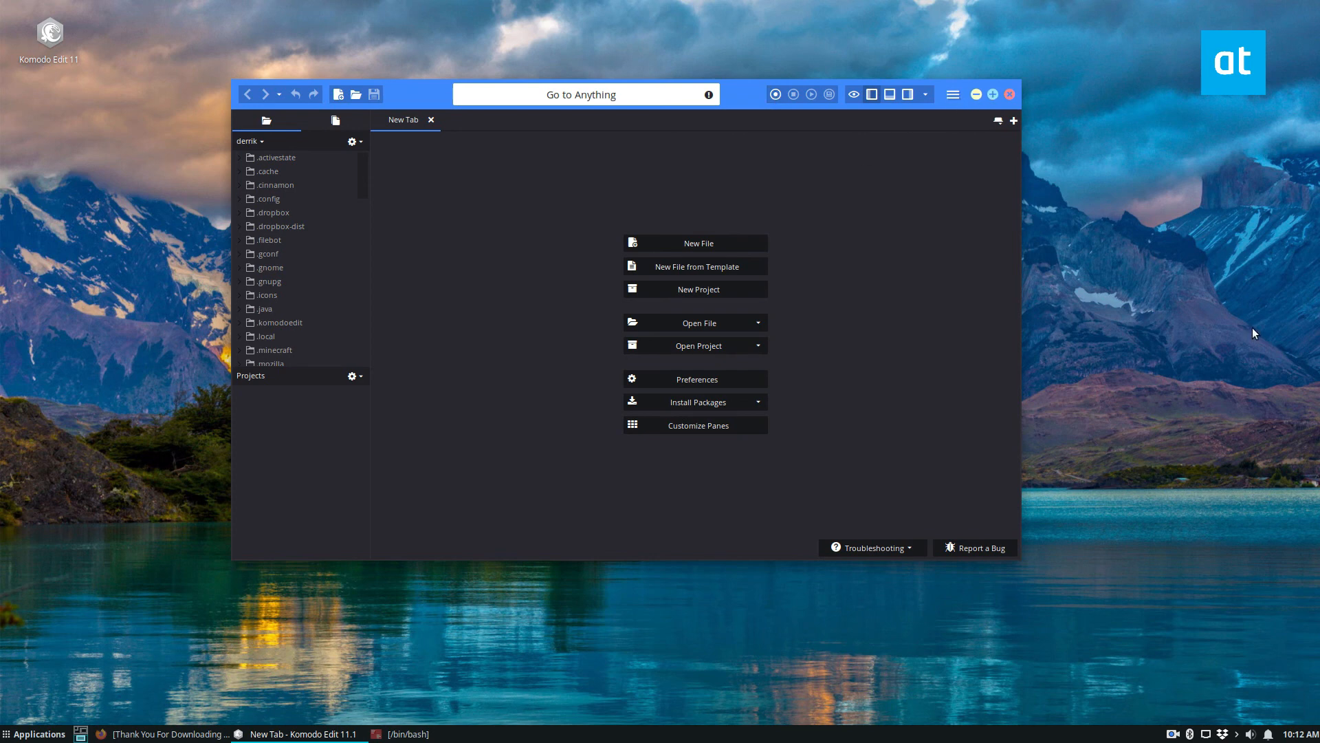
mouse_move(1196, 268)
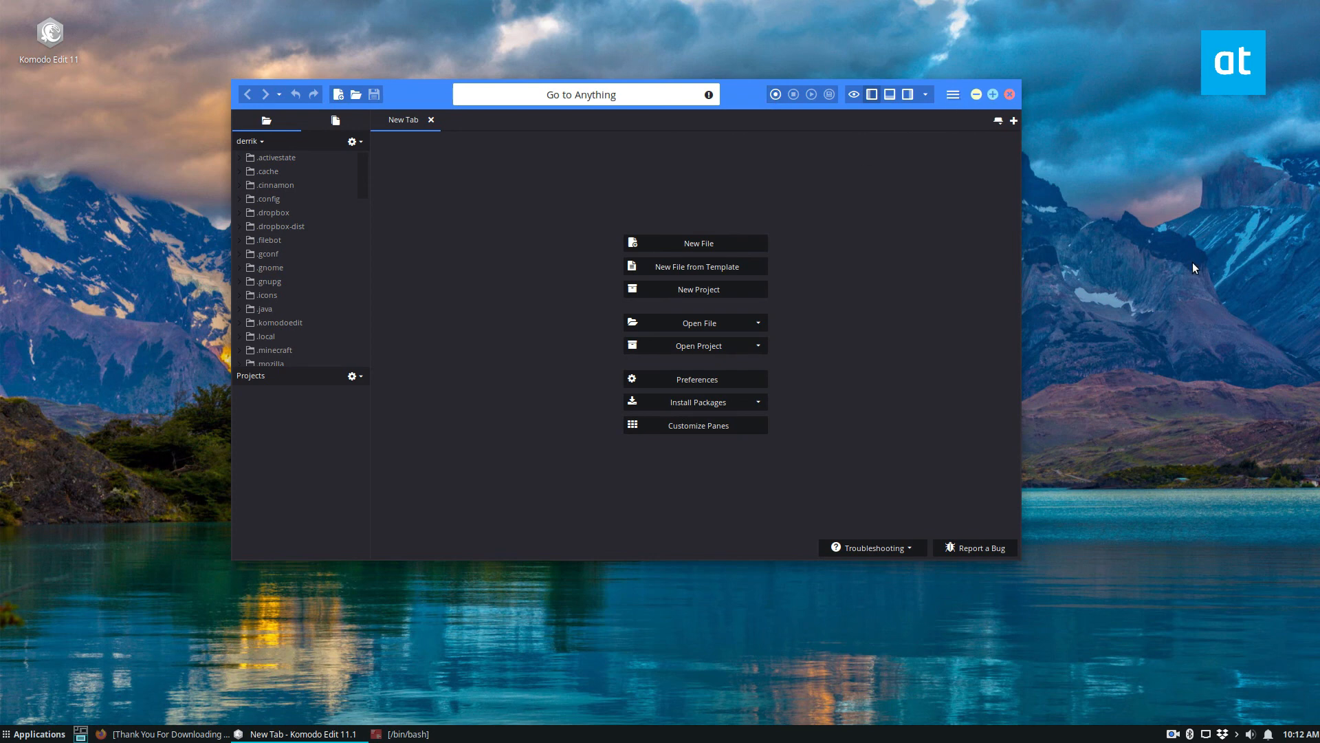